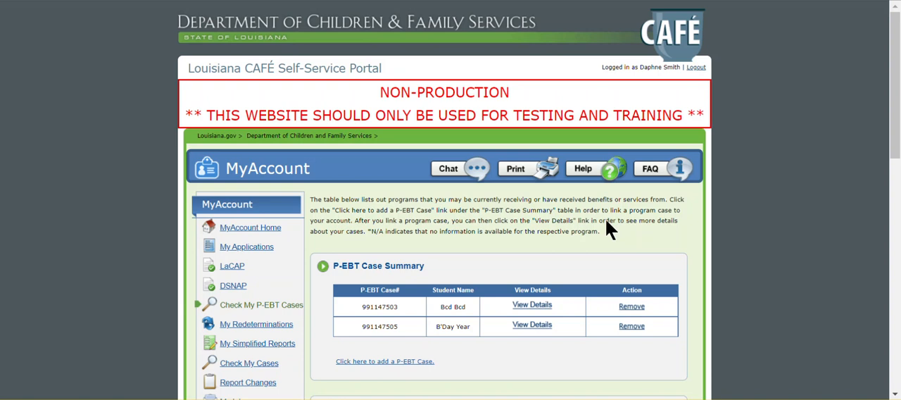
mouse_move(644, 247)
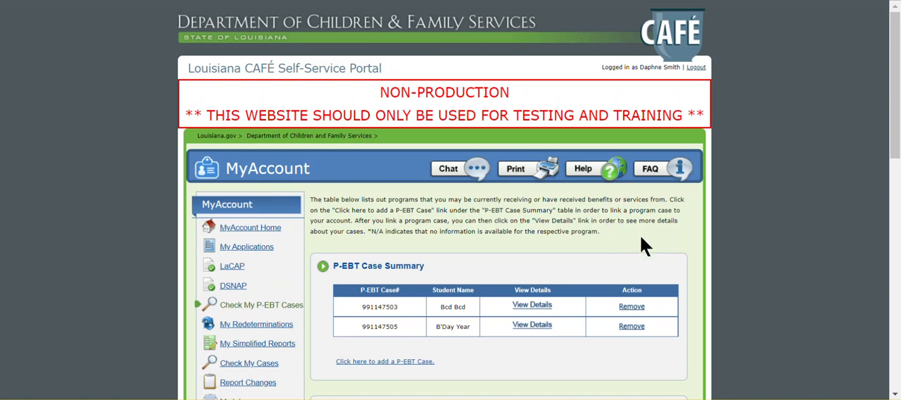
mouse_move(682, 84)
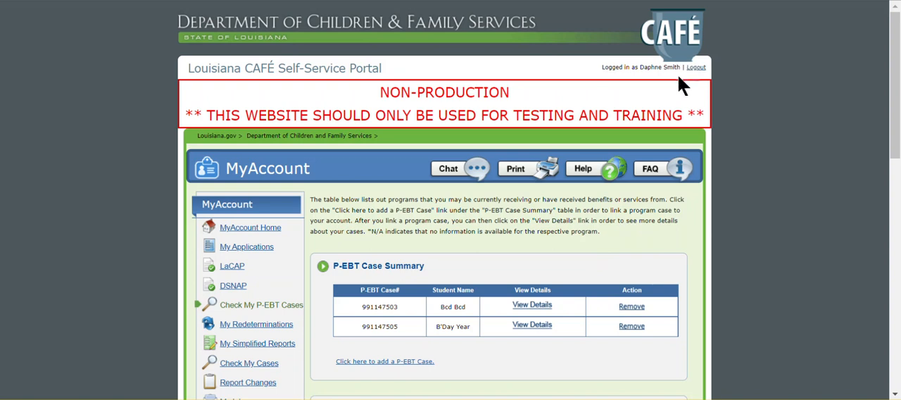
mouse_move(845, 122)
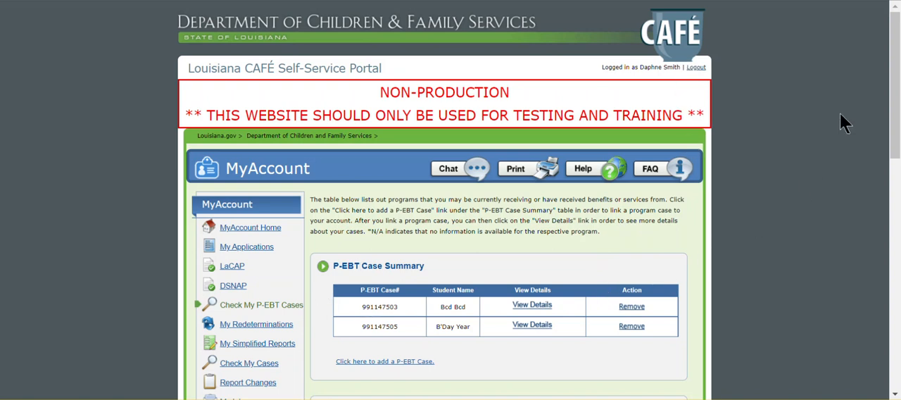
Step: Request an Activation PIN error change for case 991147503 (Bcd Bcd) to get the form
scroll("down", 3)
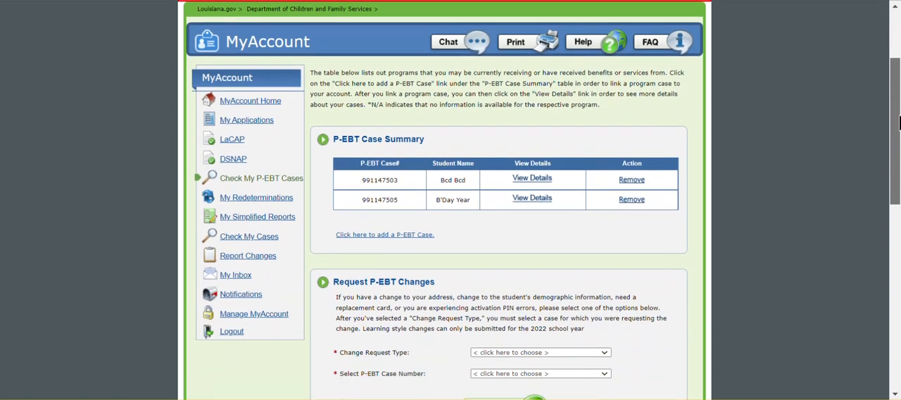
scroll("down", 3)
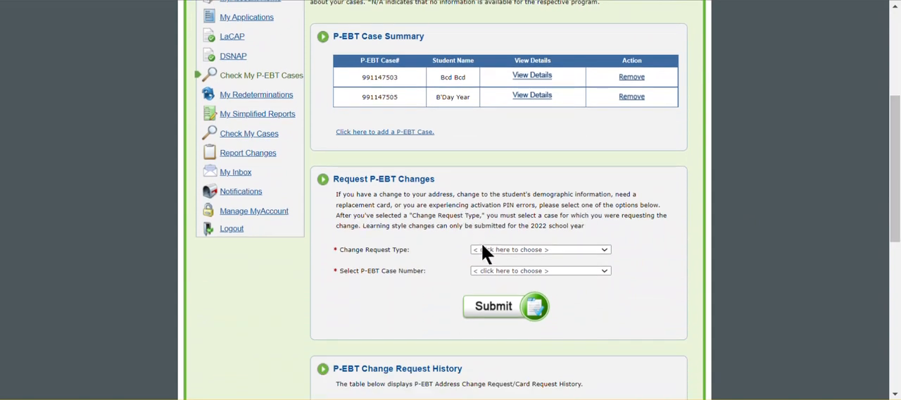
left_click(540, 250)
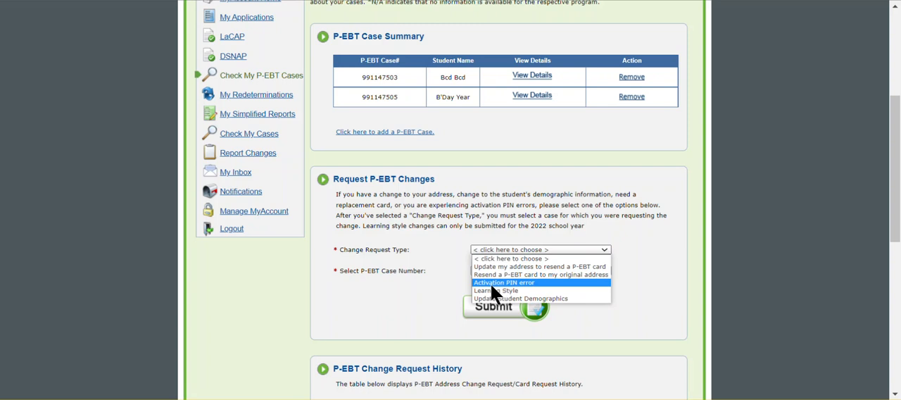
left_click(504, 282)
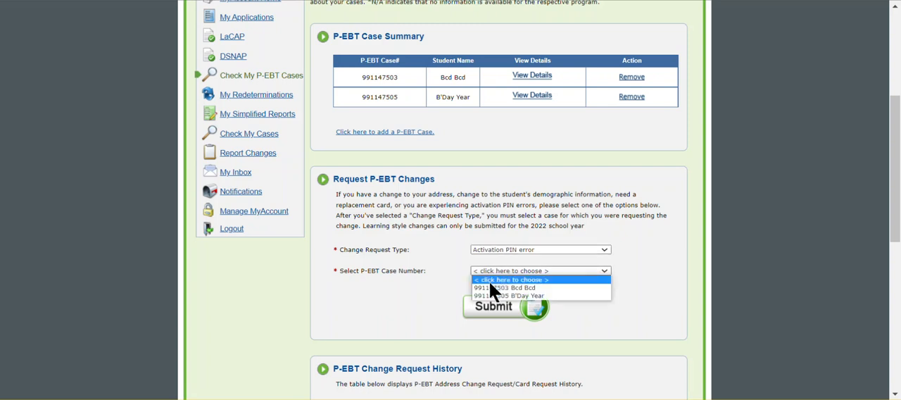
left_click(514, 288)
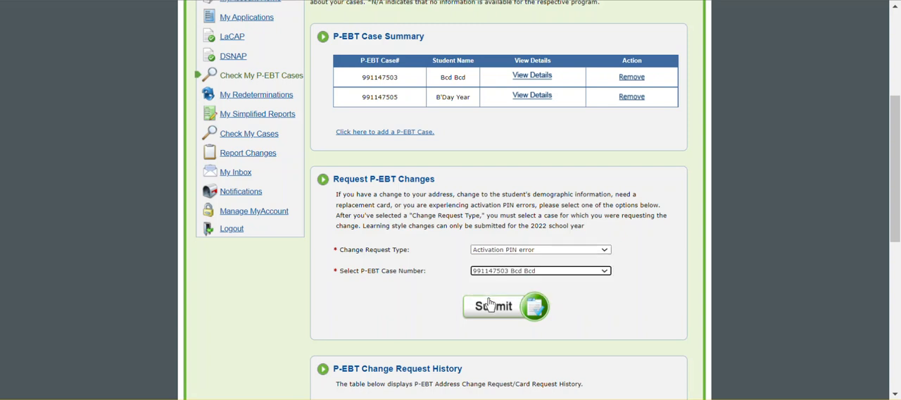
left_click(504, 306)
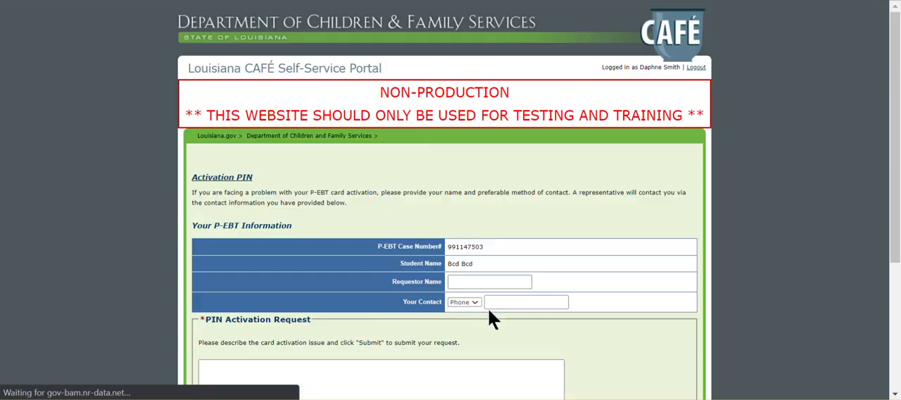
scroll("down", 3)
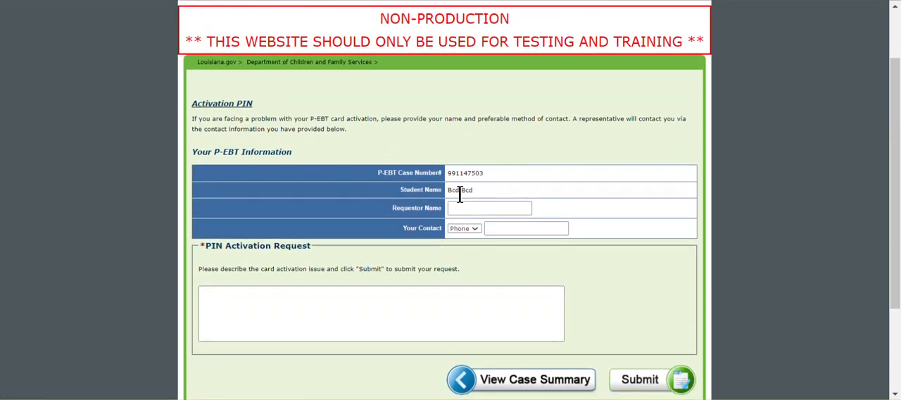
left_click(490, 208)
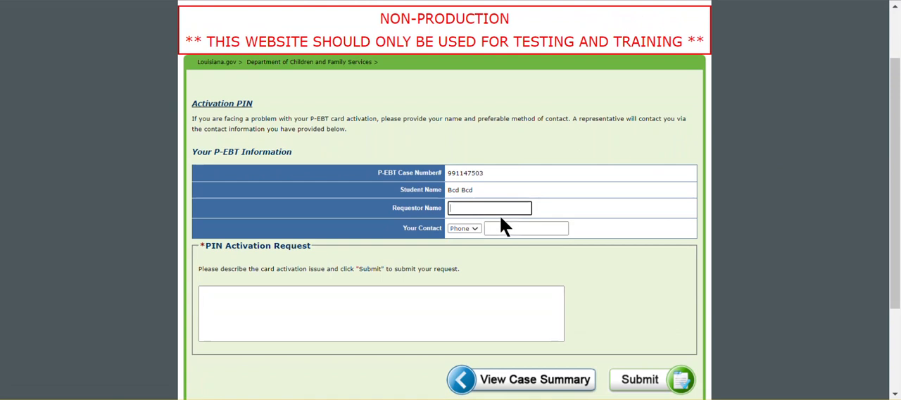
type("Demo")
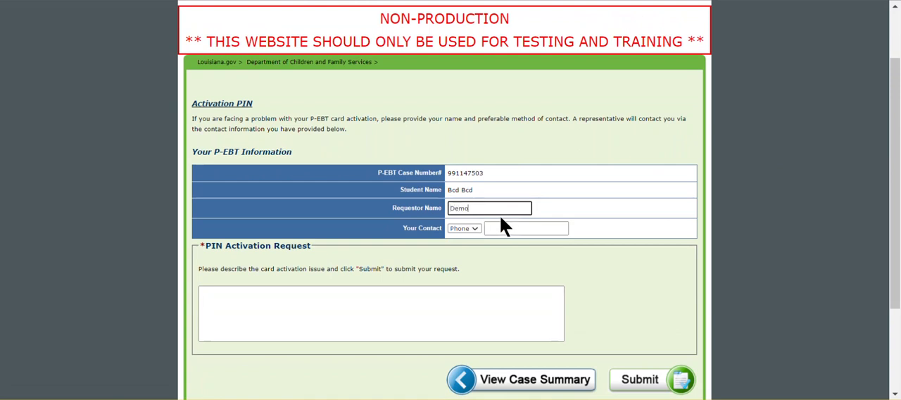
left_click(526, 228)
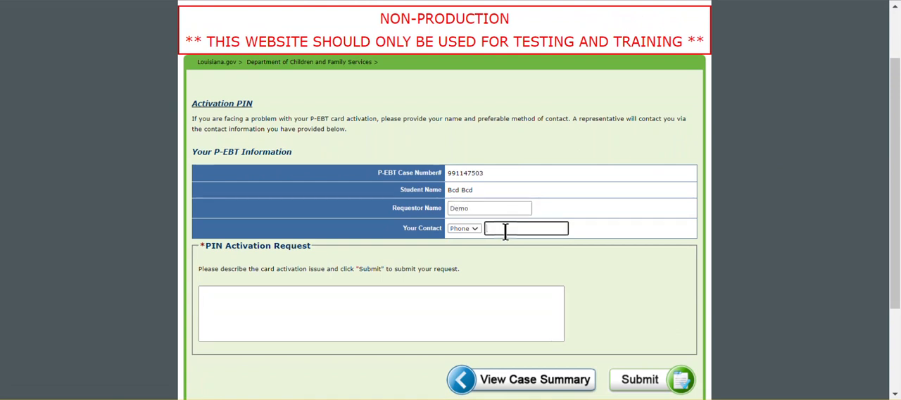
type("6547912")
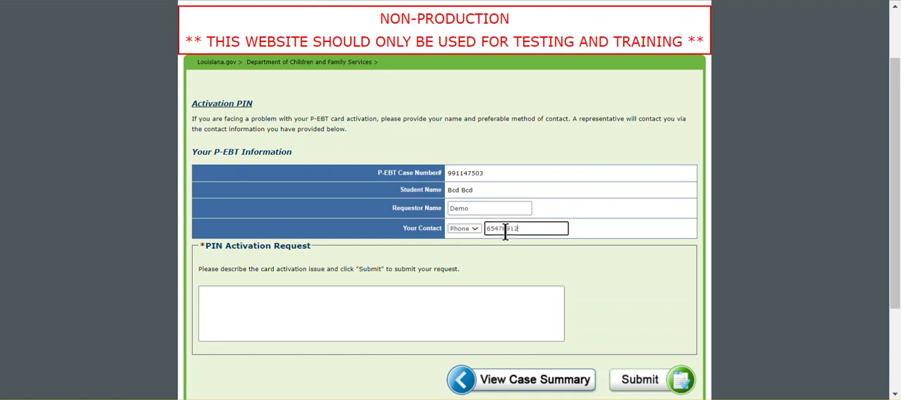
type("36")
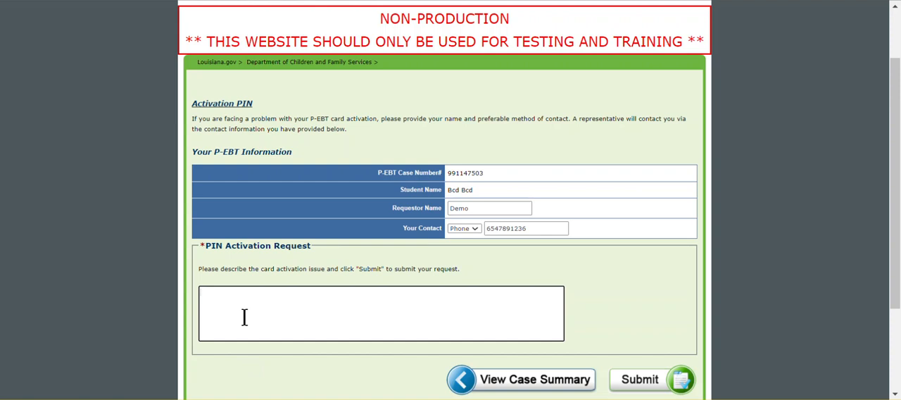
Step: Enter Demo as the description and submit the Activation PIN request
type("Demo")
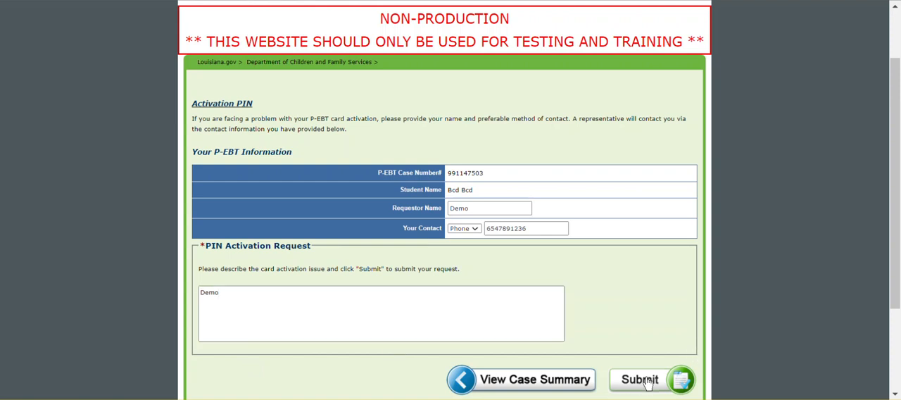
left_click(639, 380)
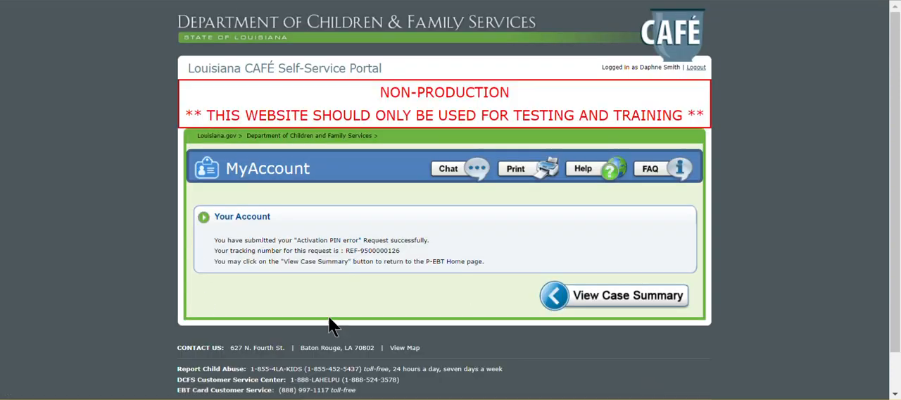
mouse_move(610, 295)
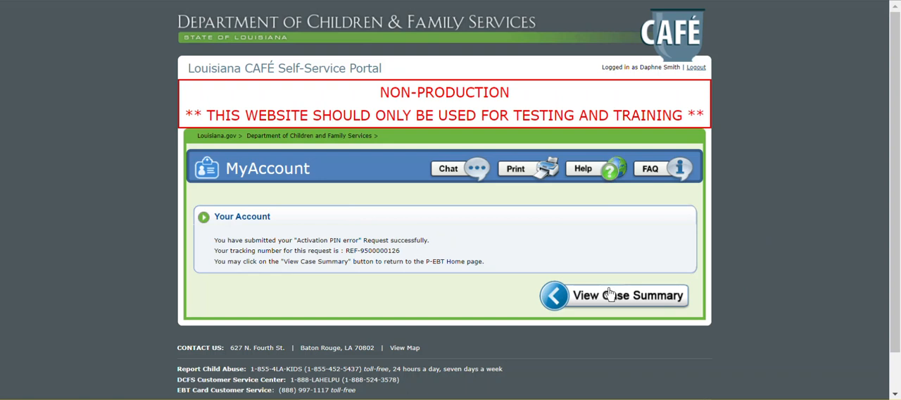
left_click(626, 295)
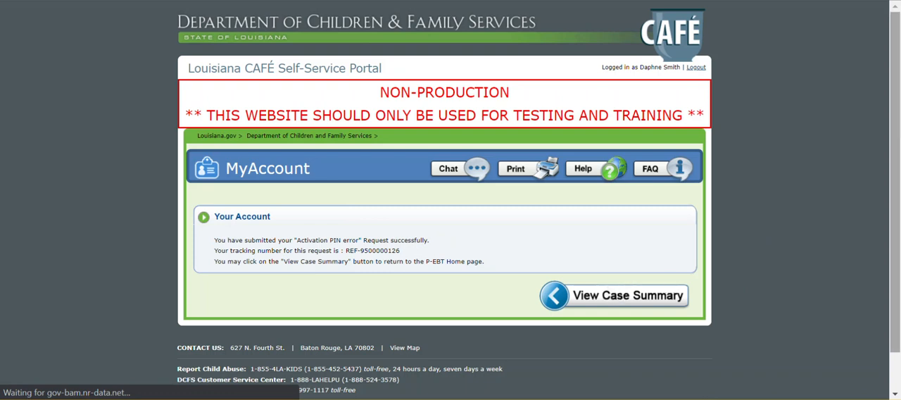
left_click(613, 295)
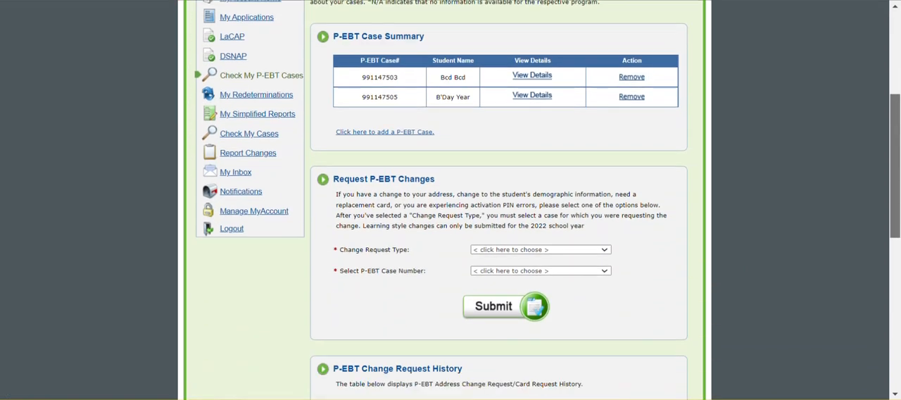
scroll("down", 3)
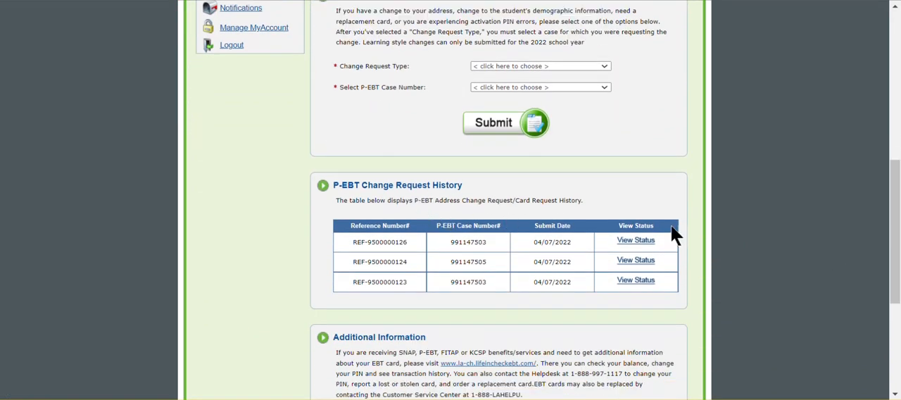
left_click(636, 240)
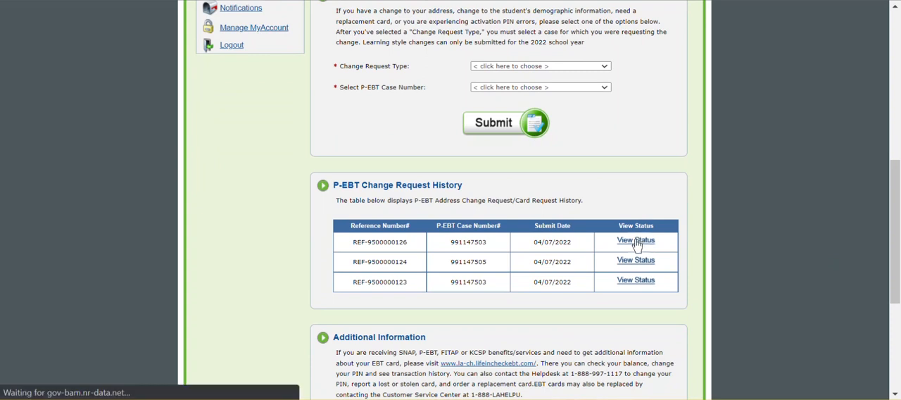
left_click(635, 240)
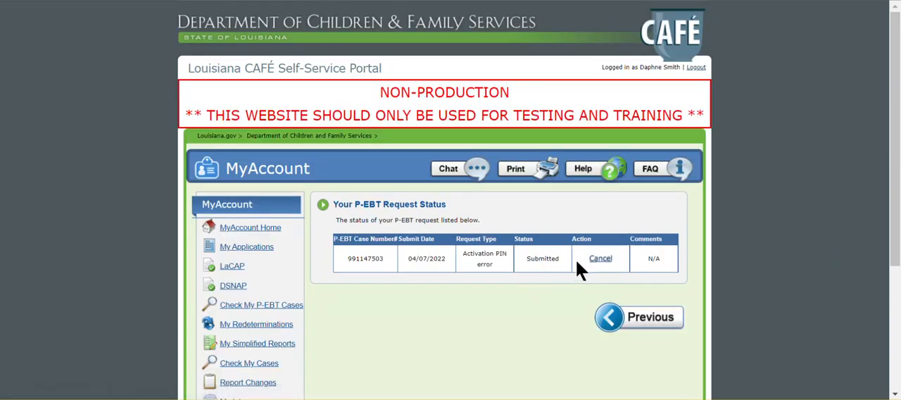
mouse_move(533, 298)
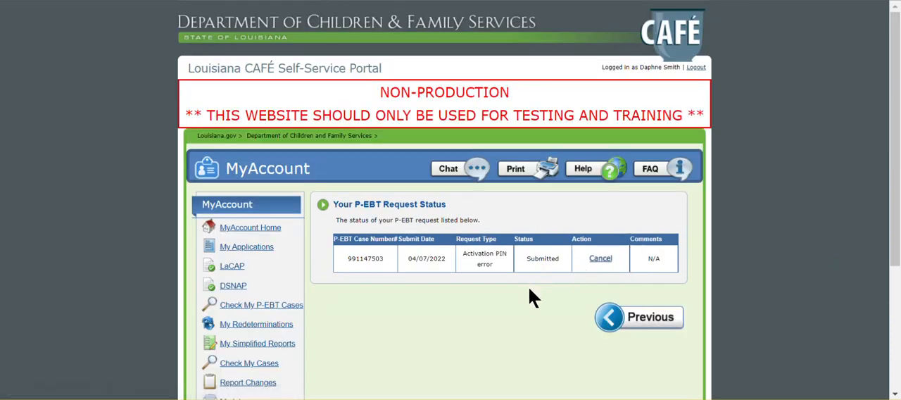
mouse_move(528, 284)
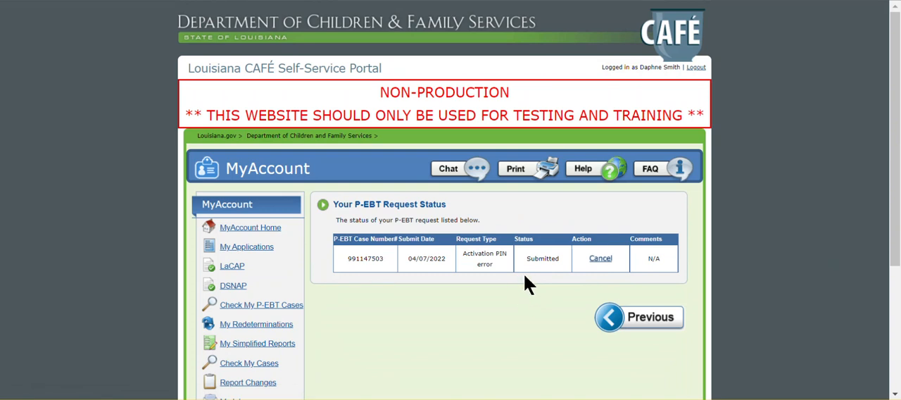
mouse_move(595, 266)
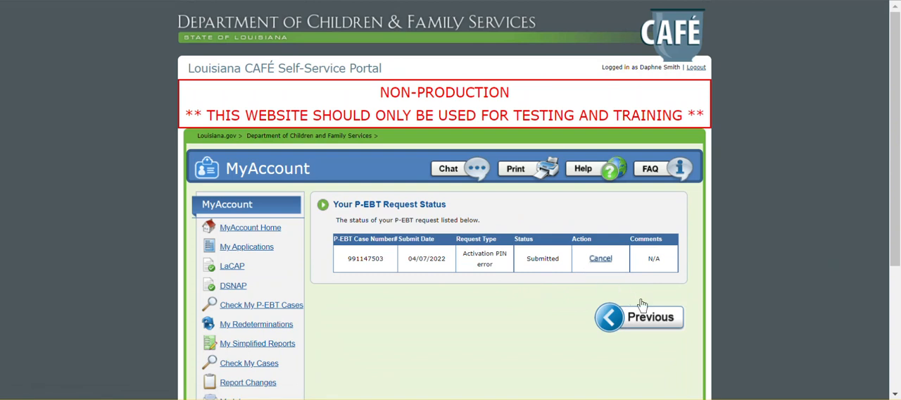
mouse_move(645, 325)
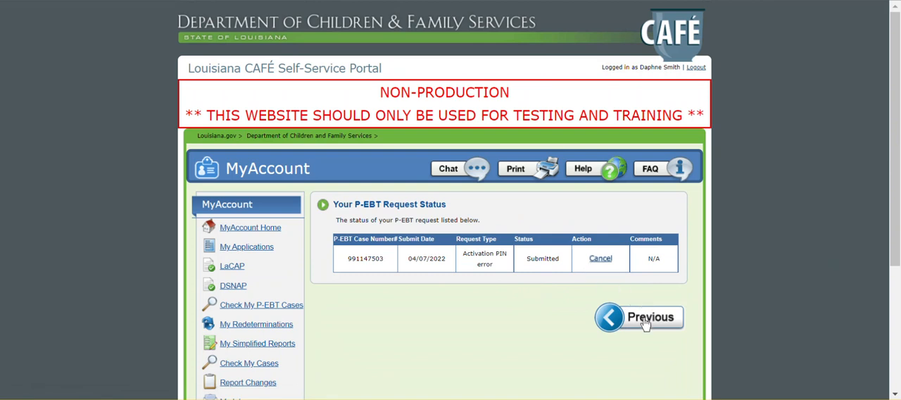